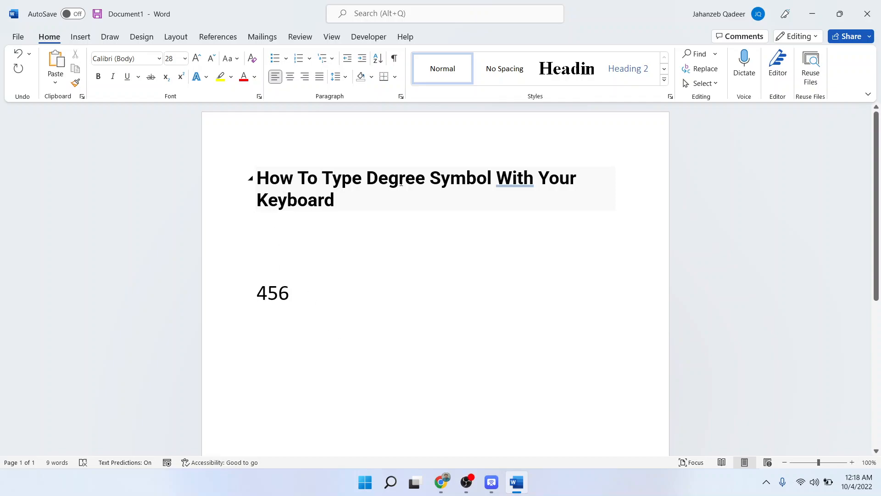
Insert a degree symbol after 456 via Alt code so the line reads 456°
{"action": "left_click", "coordinate": [258, 293]}
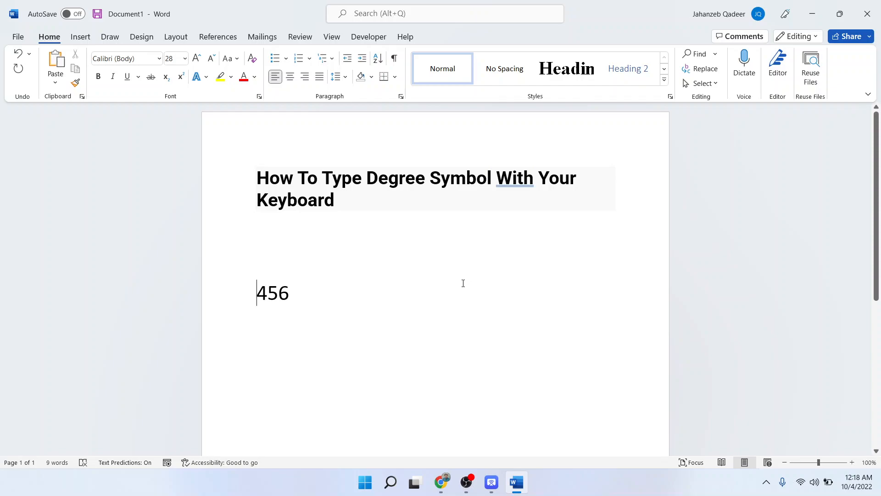
{"action": "mouse_move", "coordinate": [353, 339]}
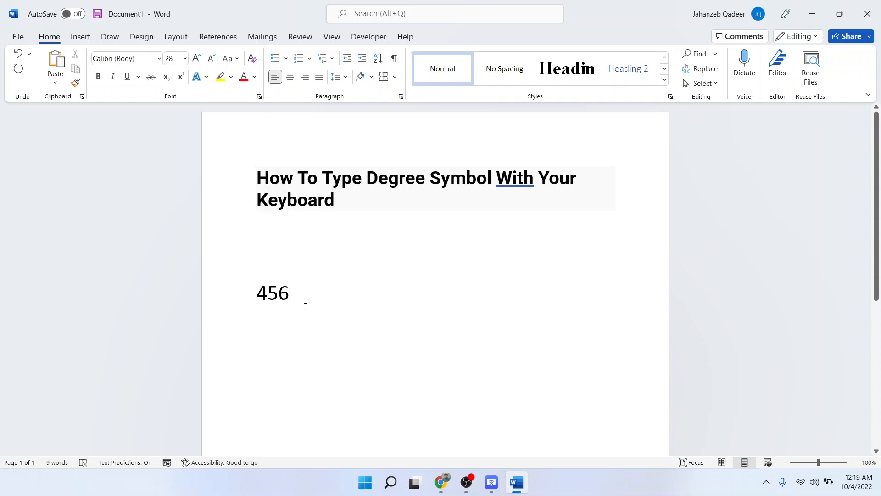
{"action": "left_click", "coordinate": [291, 293]}
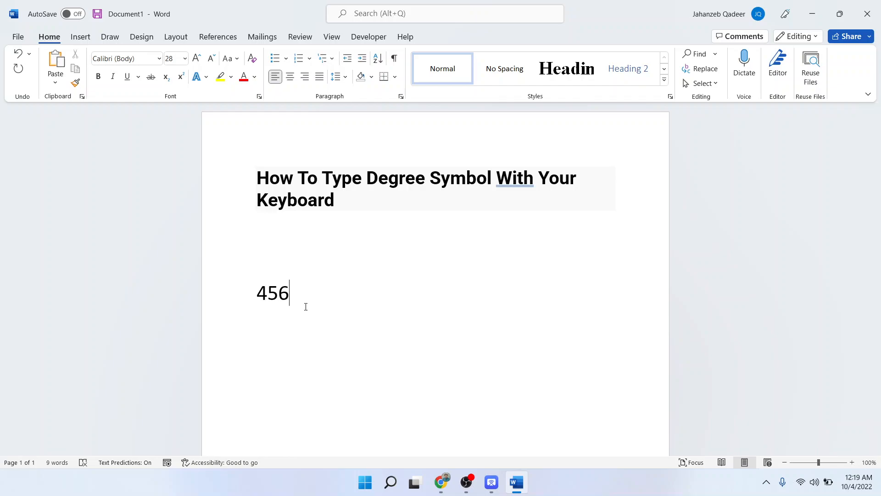
{"action": "key", "text": "alt"}
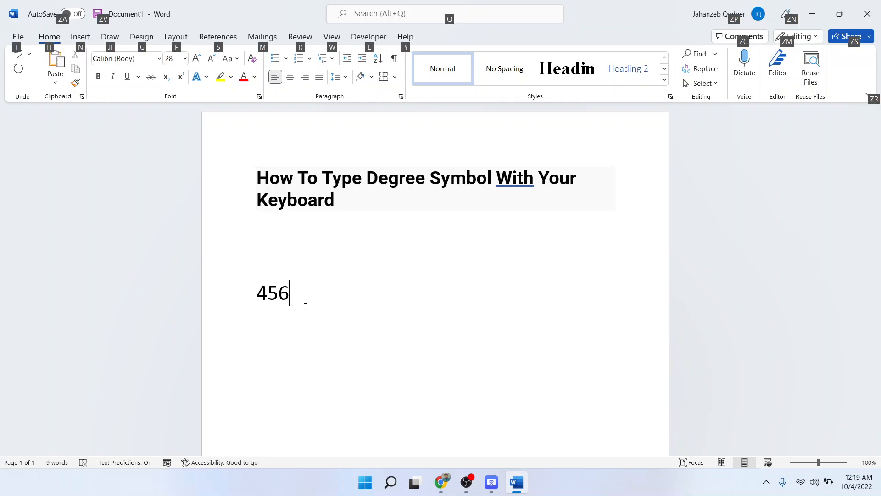
{"action": "type", "text": "°"}
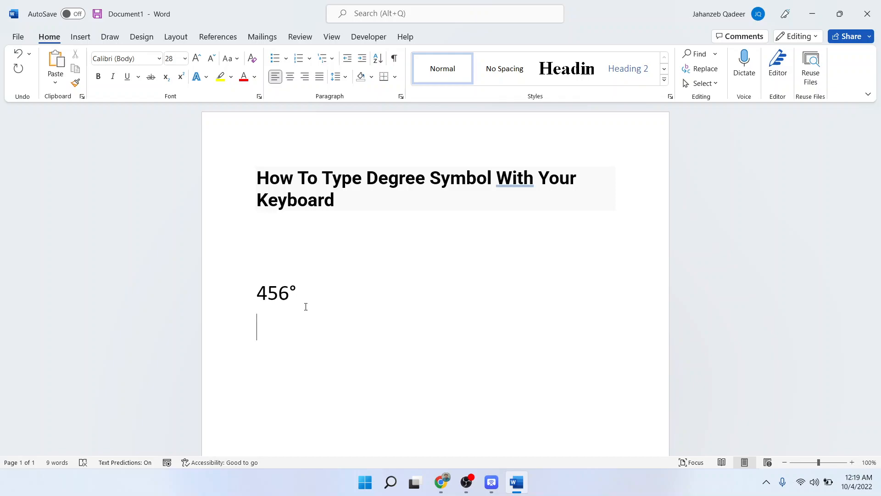
Write 'Turn on num lock' and 'Alt+0176' as two instruction lines beneath 456°
{"action": "type", "text": "Turn on"}
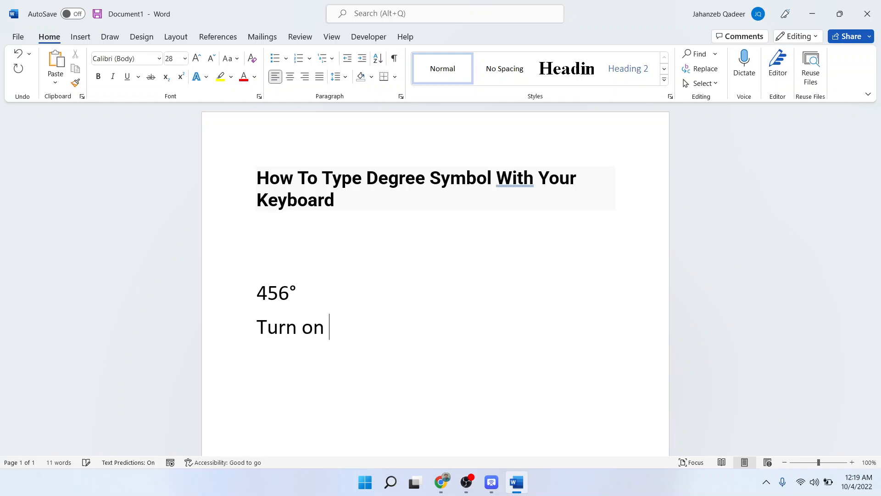
{"action": "type", "text": "num lo"}
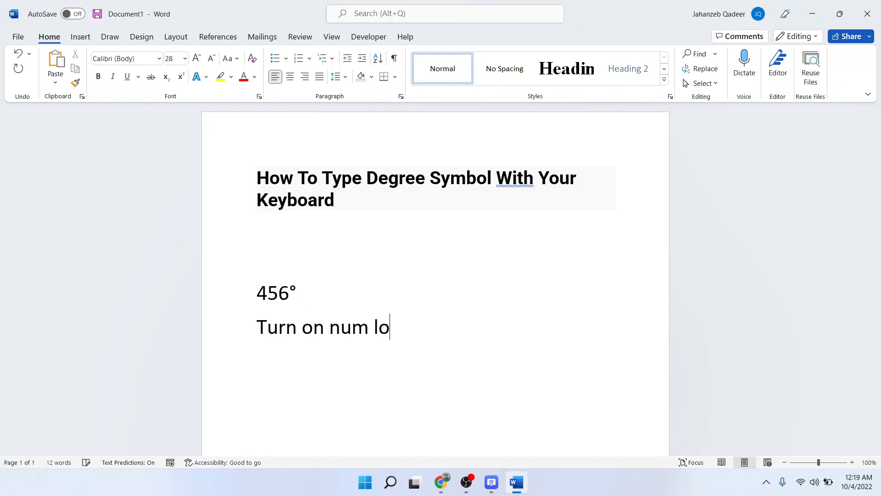
{"action": "type", "text": "ck"}
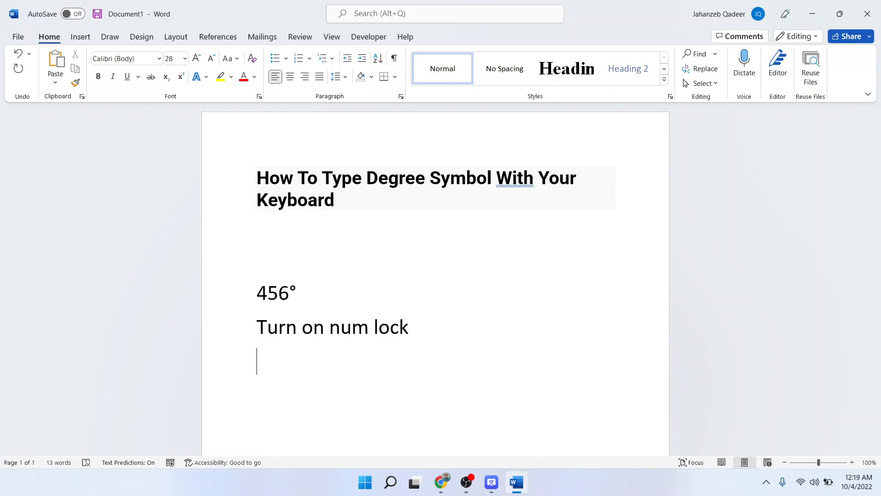
{"action": "type", "text": "Alt"}
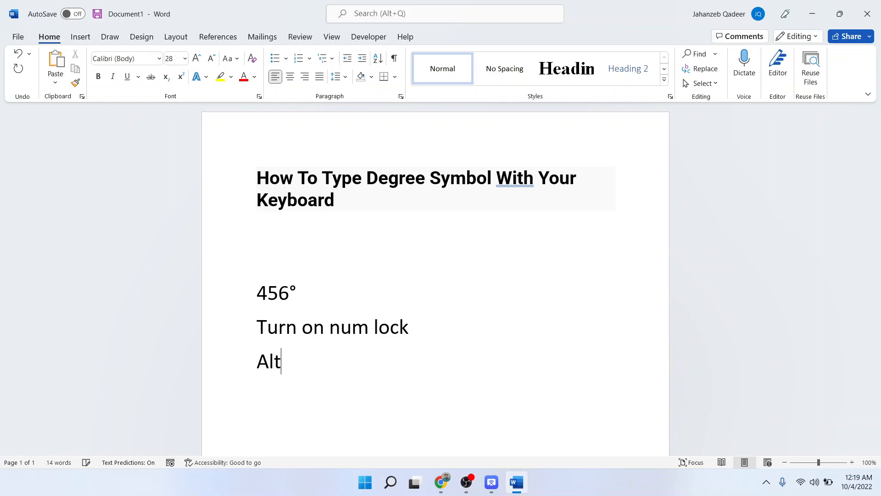
{"action": "type", "text": "+01"}
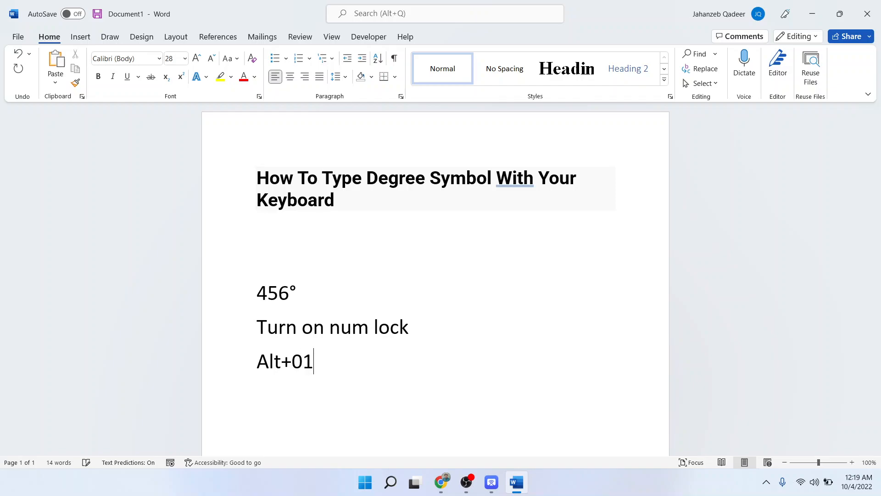
{"action": "type", "text": "77"}
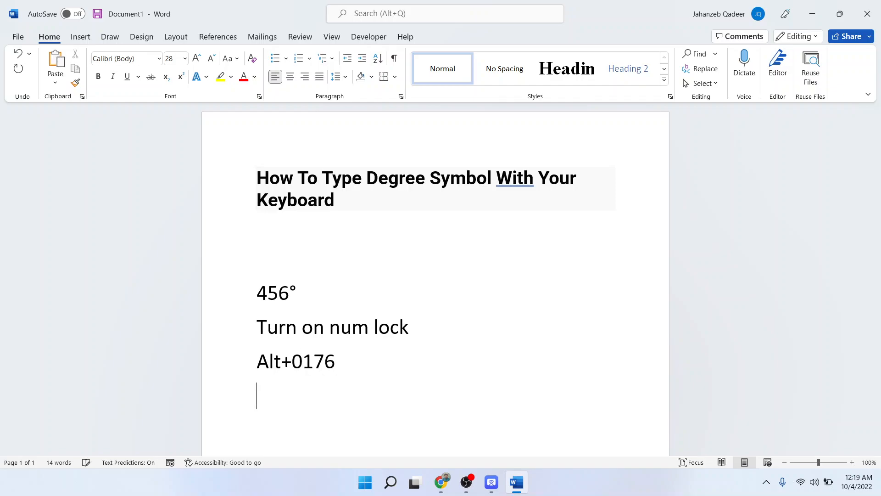
Write 45 followed by an Alt-code degree symbol, giving 45° on its own line
{"action": "type", "text": "45"}
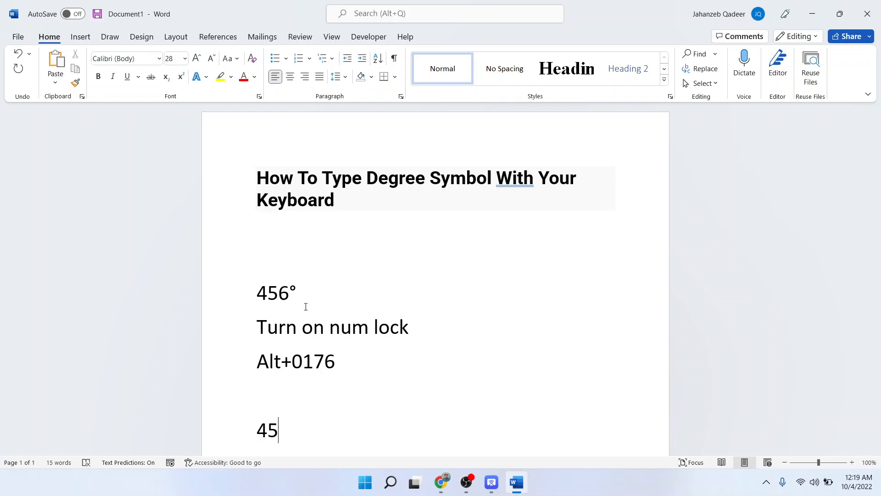
{"action": "type", "text": "°"}
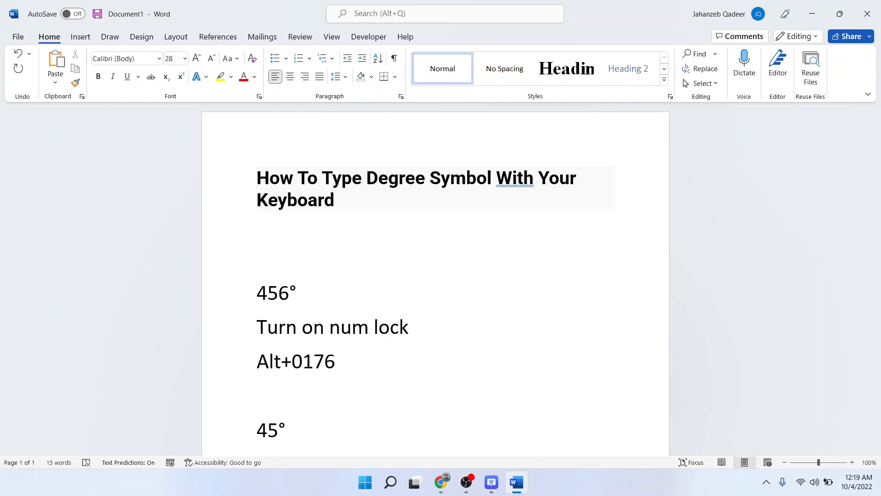
{"action": "left_click", "coordinate": [285, 430]}
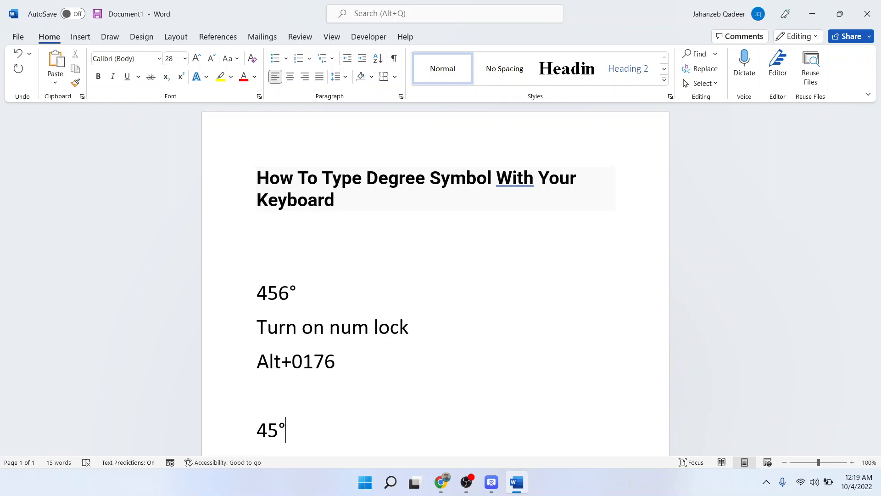